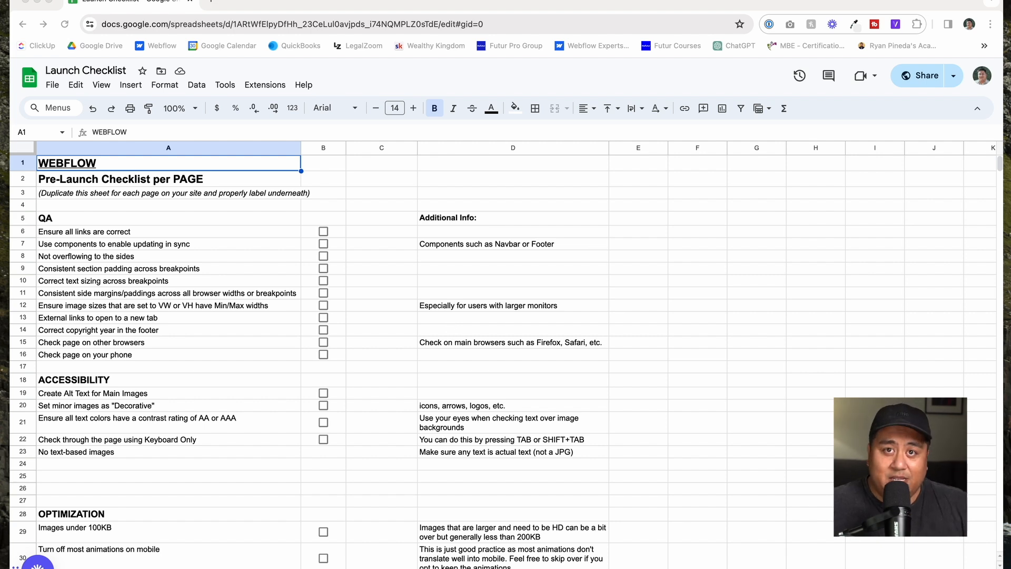
mouse_move(450, 329)
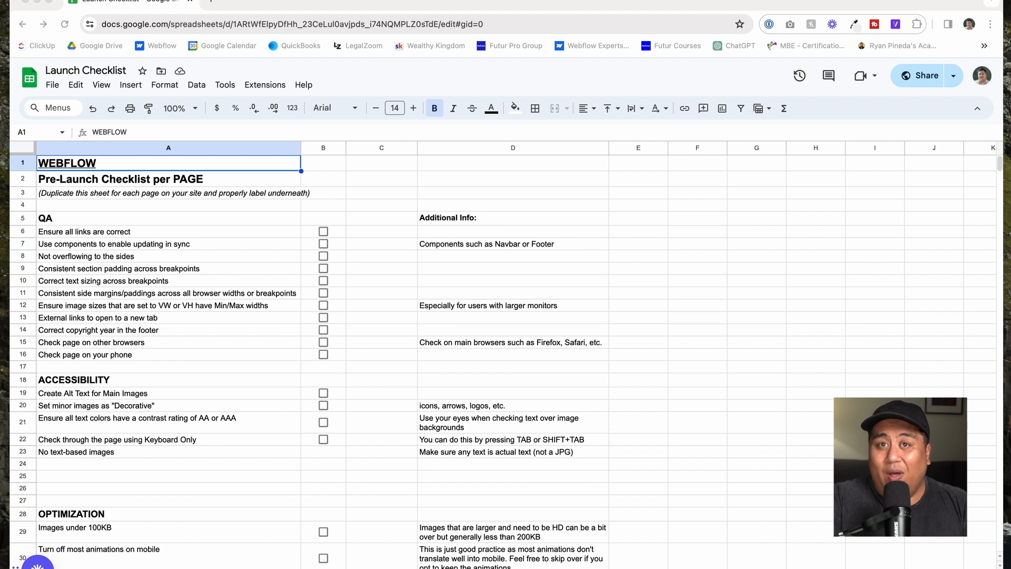
mouse_move(450, 328)
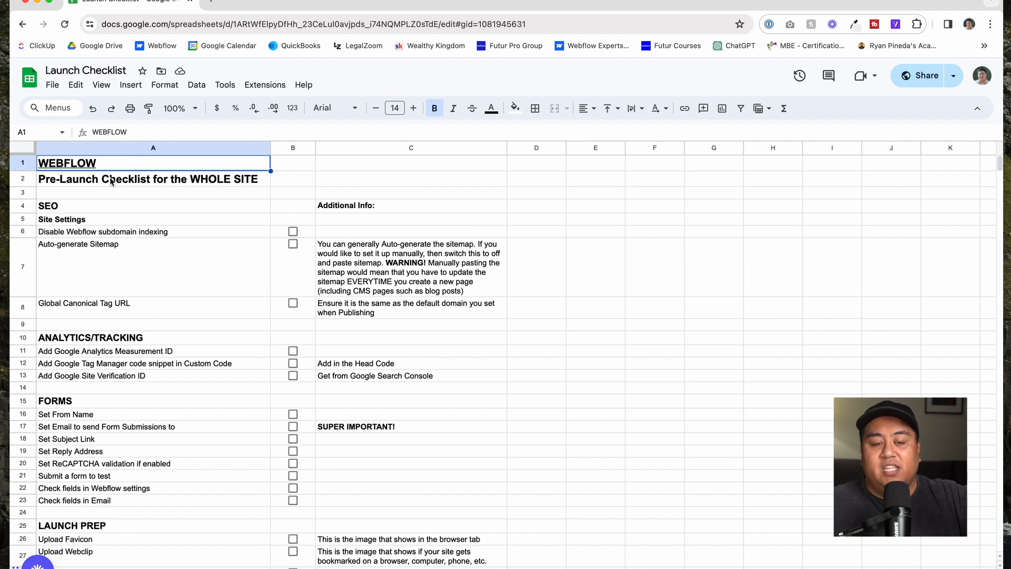
mouse_move(252, 267)
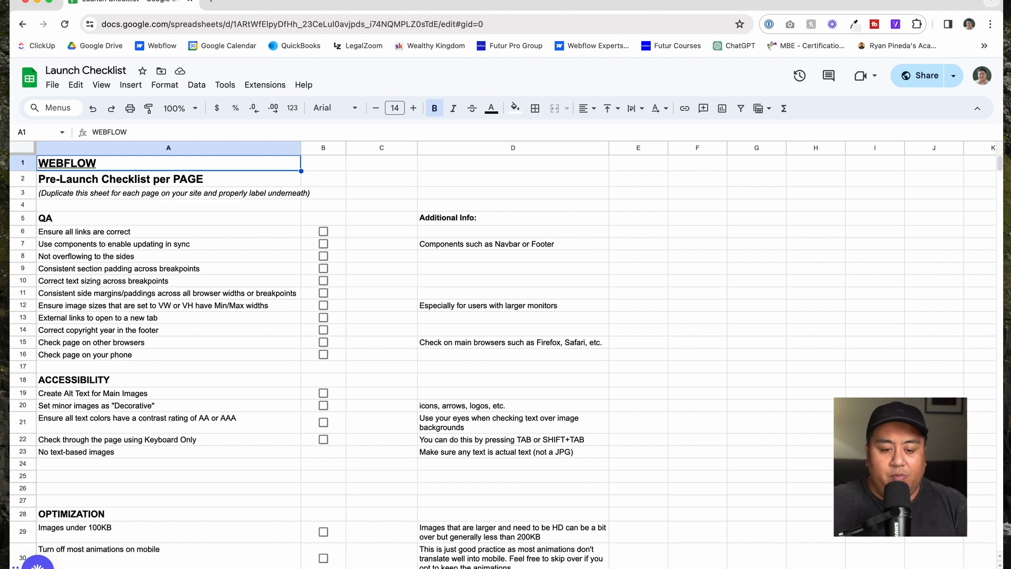
Step: Duplicate the per-page checklist sheet tab so a copy opens
right_click(246, 386)
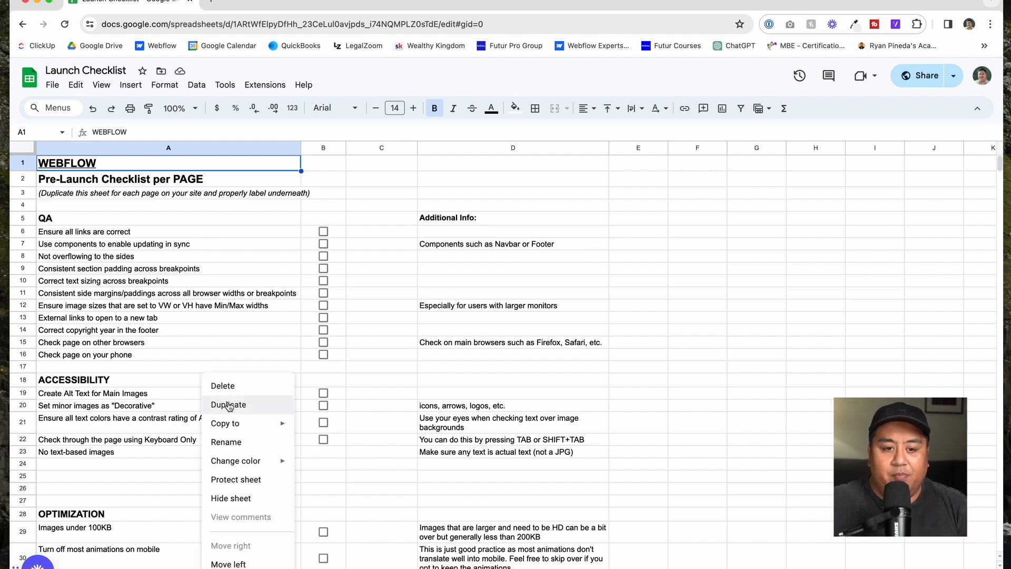
left_click(227, 404)
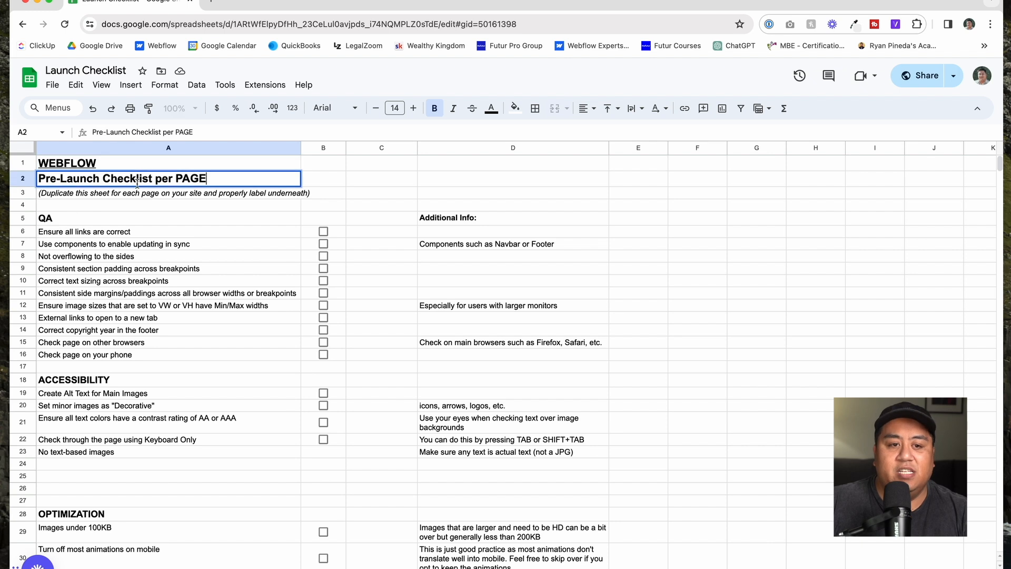
Step: Replace the heading in cell A2 with 'Home' and commit it
double_click(115, 179)
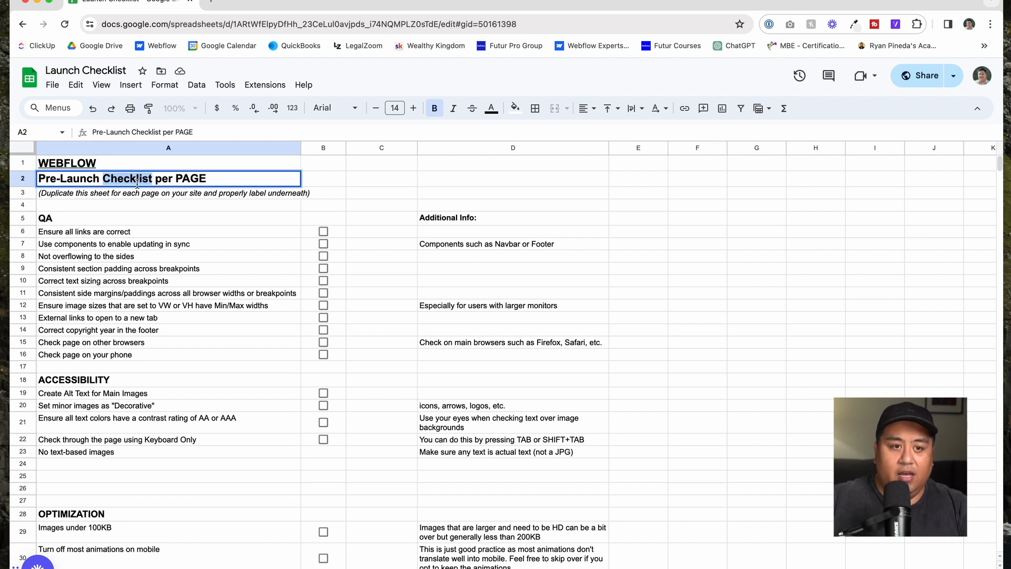
type("Home")
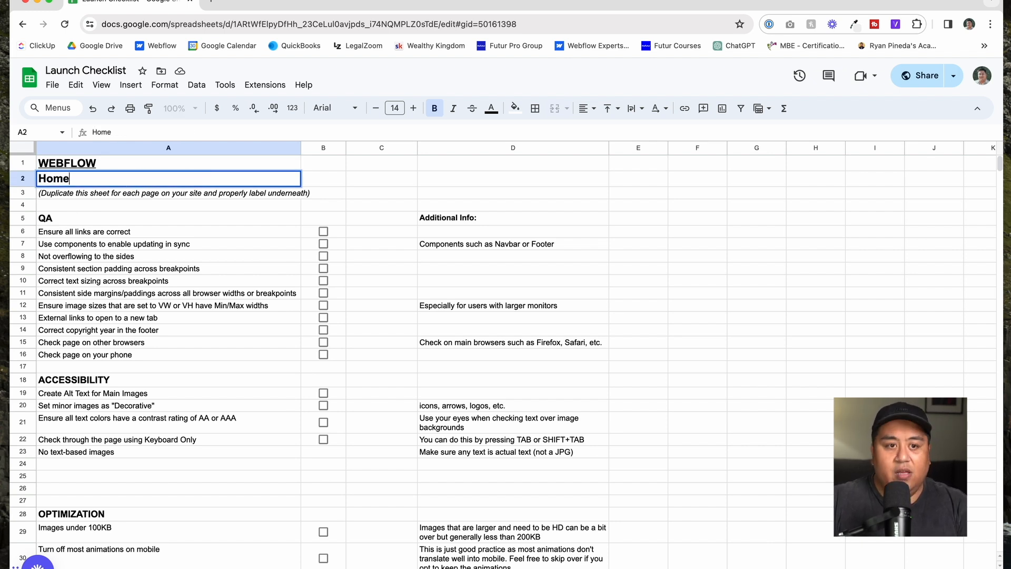
left_click(169, 204)
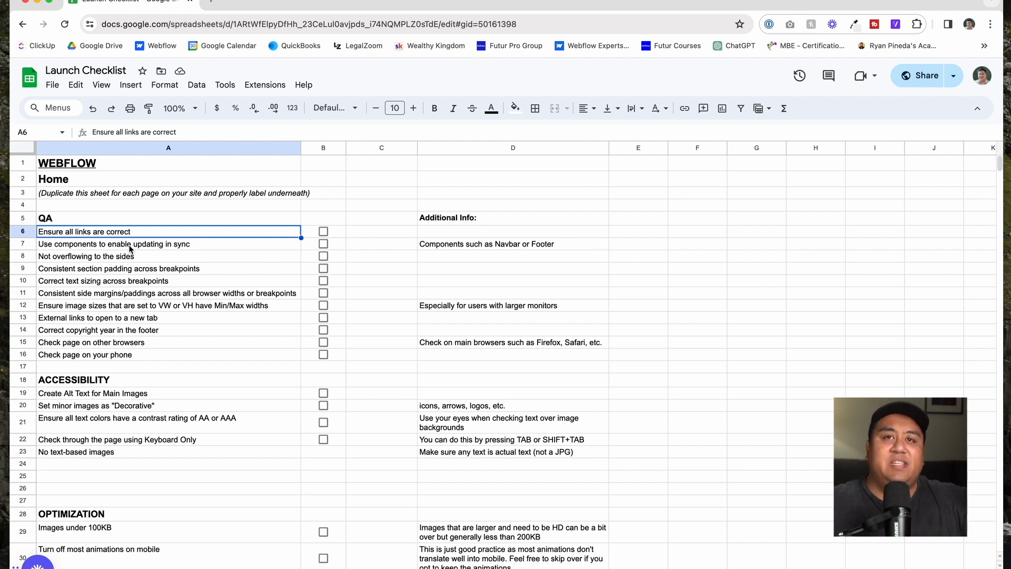
mouse_move(130, 266)
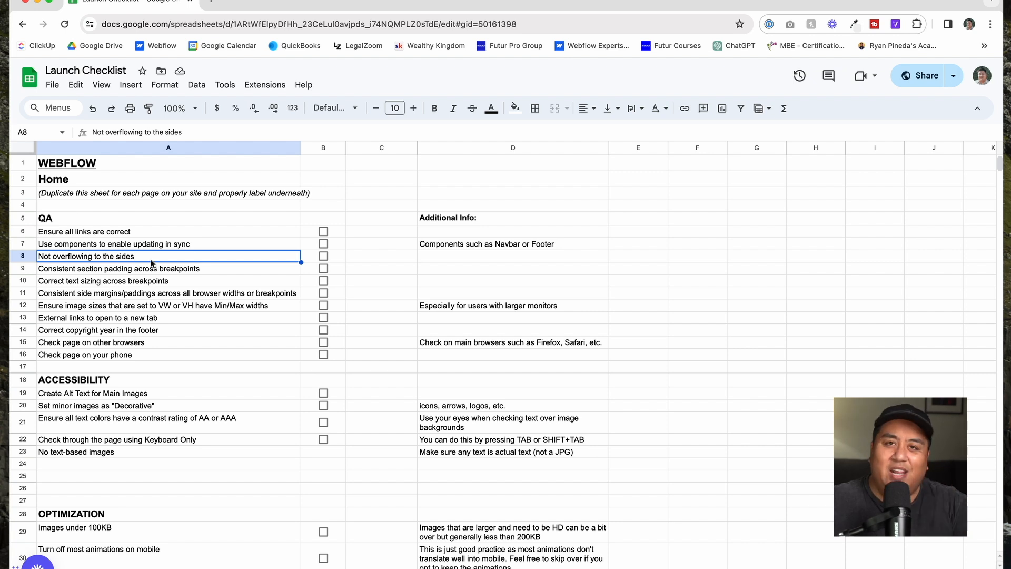
mouse_move(155, 264)
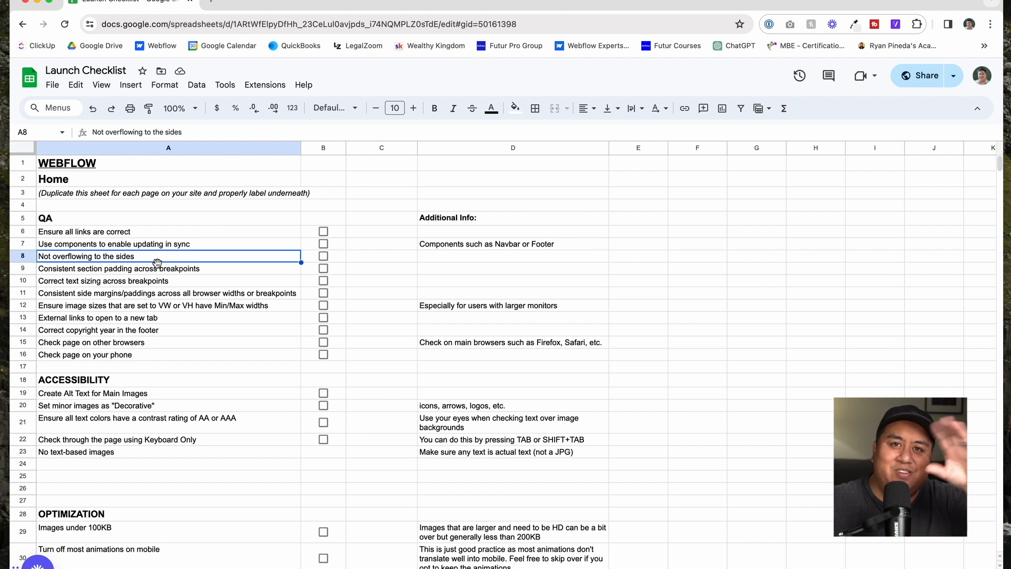
mouse_move(156, 278)
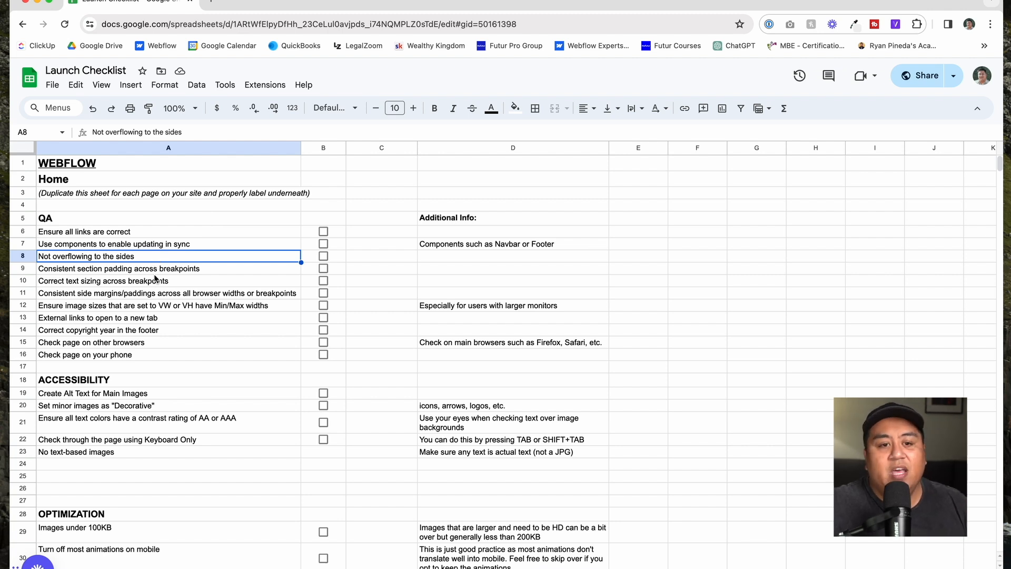
mouse_move(160, 270)
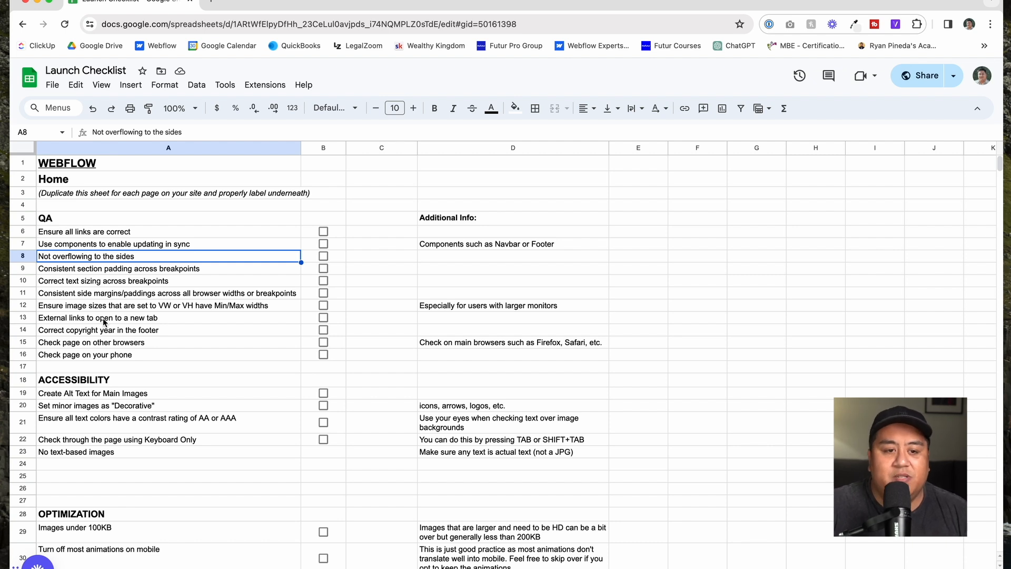
mouse_move(110, 334)
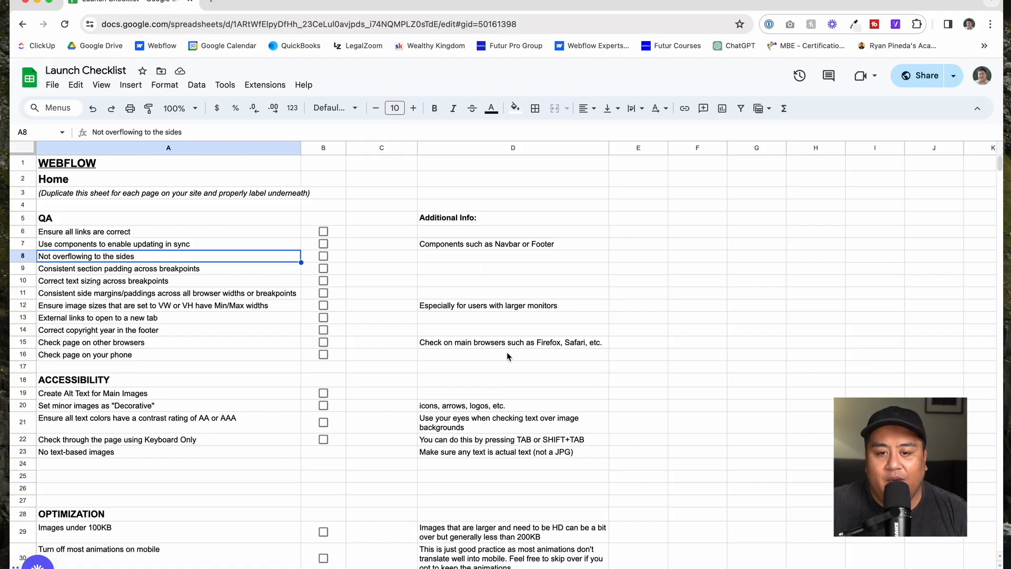
left_click(513, 305)
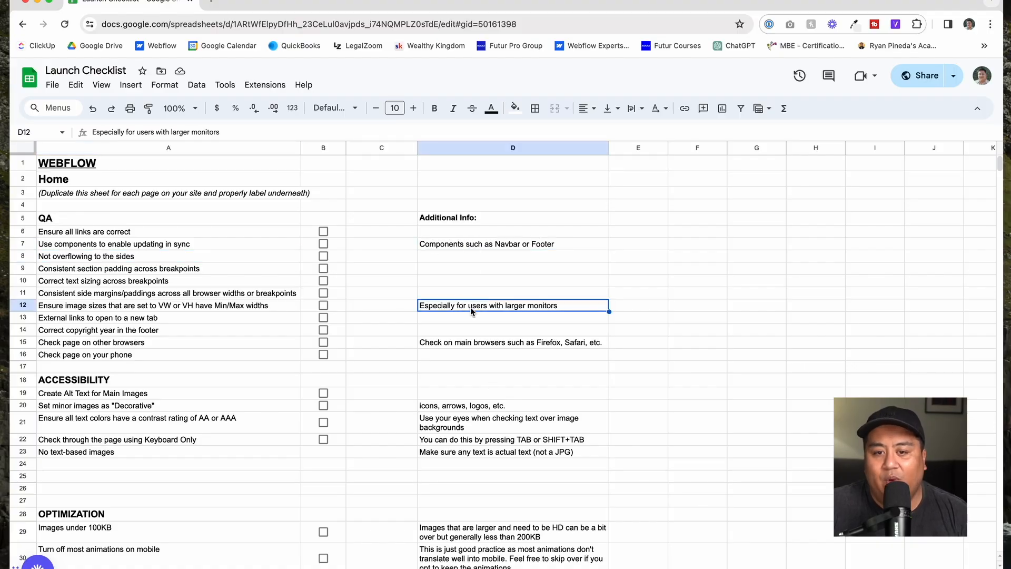
left_click(513, 342)
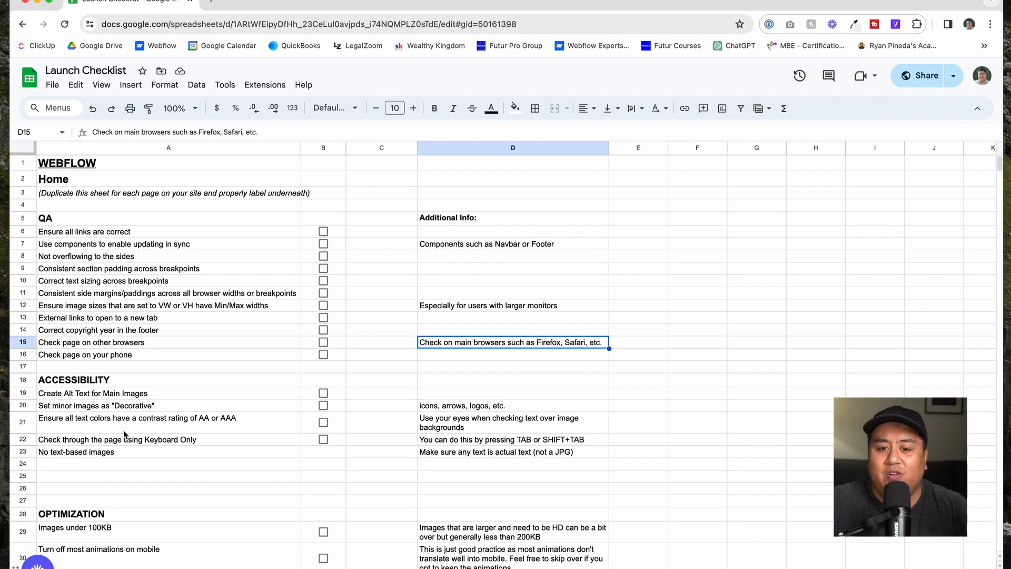
mouse_move(472, 429)
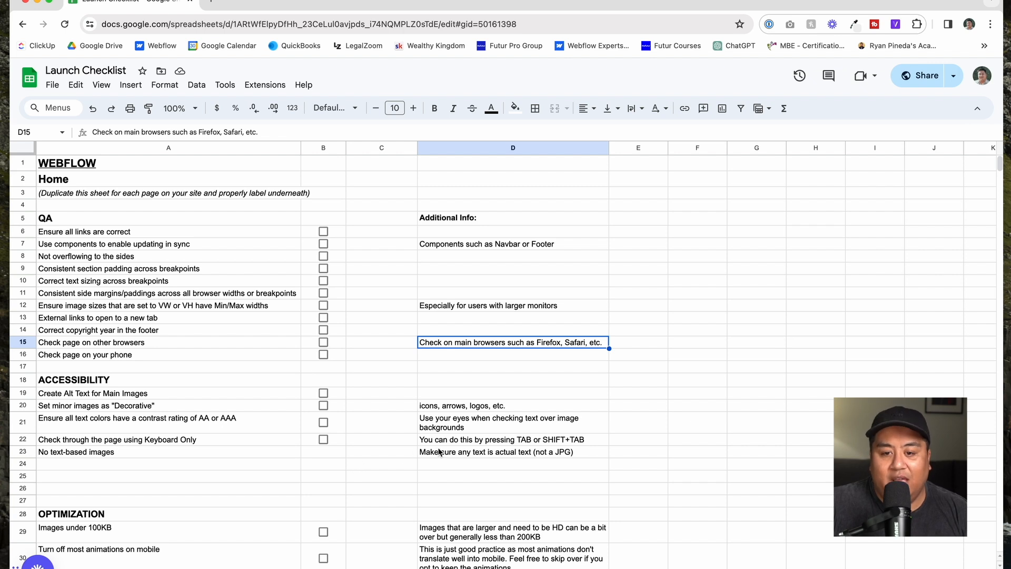
left_click(513, 439)
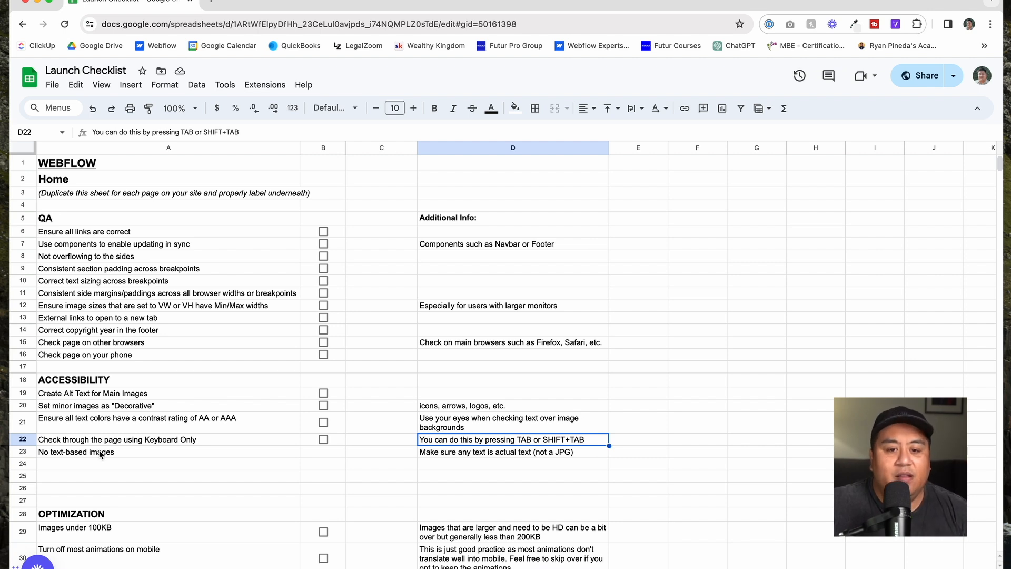
mouse_move(131, 457)
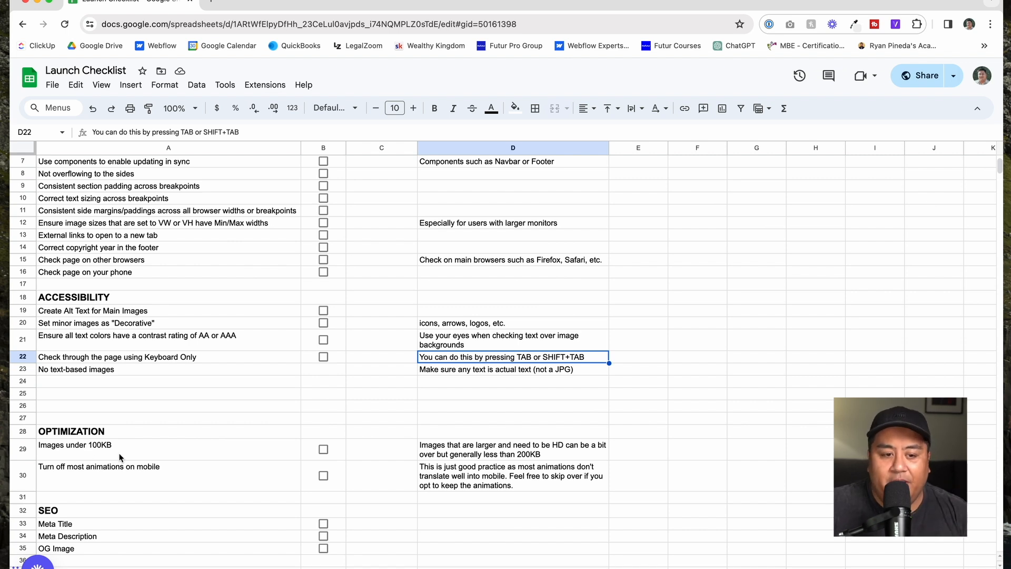
mouse_move(428, 471)
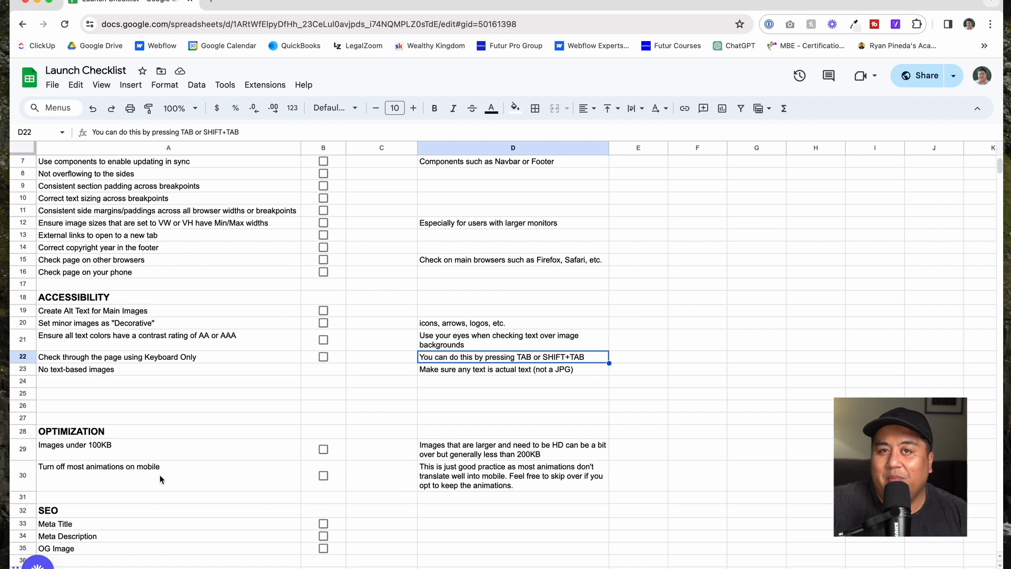
mouse_move(495, 469)
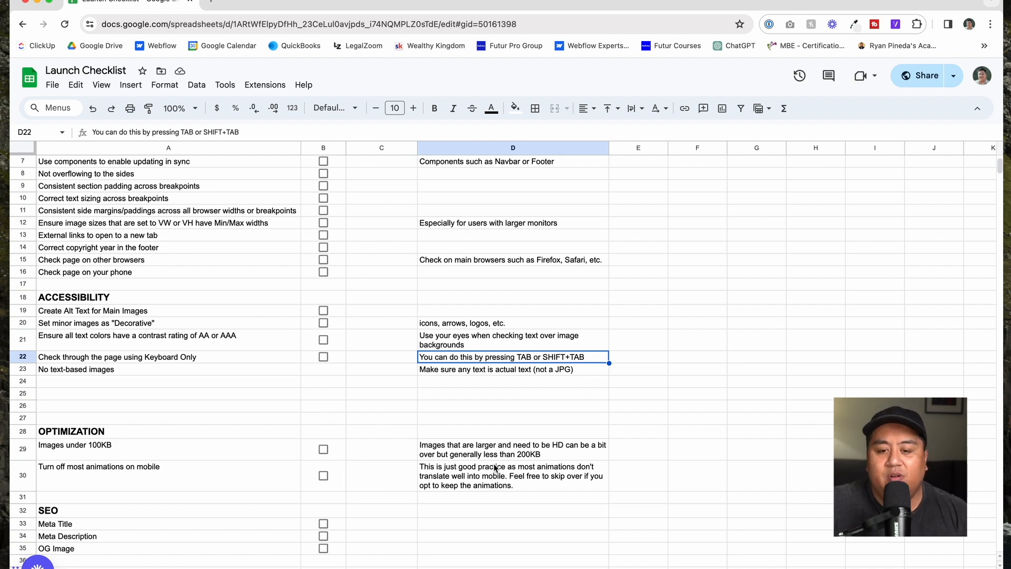
mouse_move(507, 463)
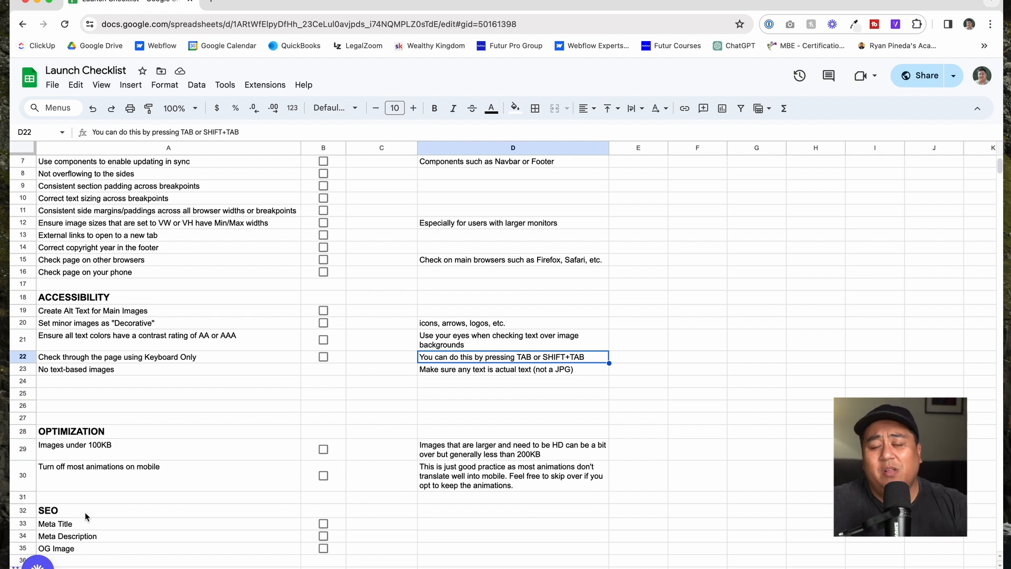
mouse_move(82, 527)
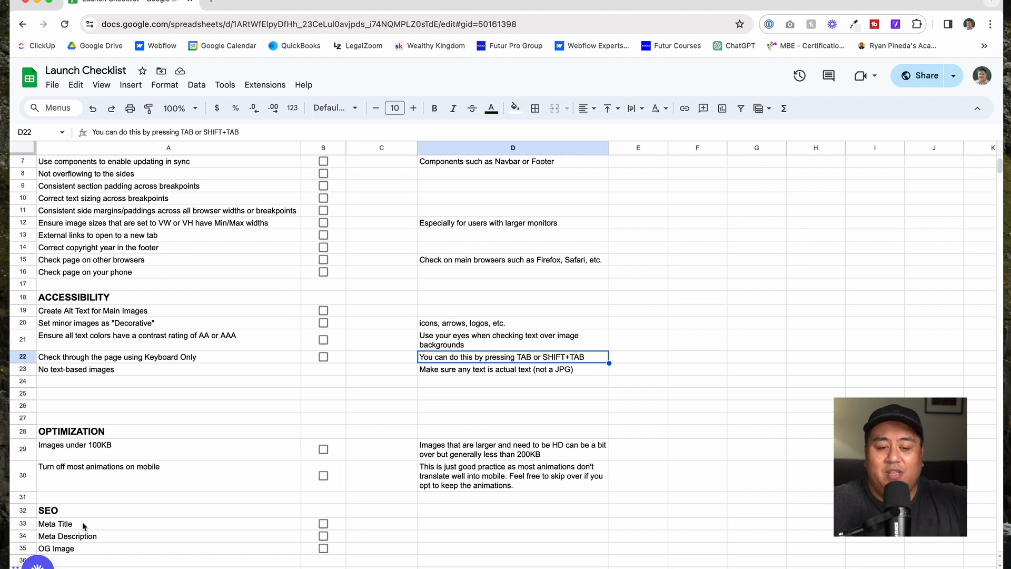
scroll("down", 3)
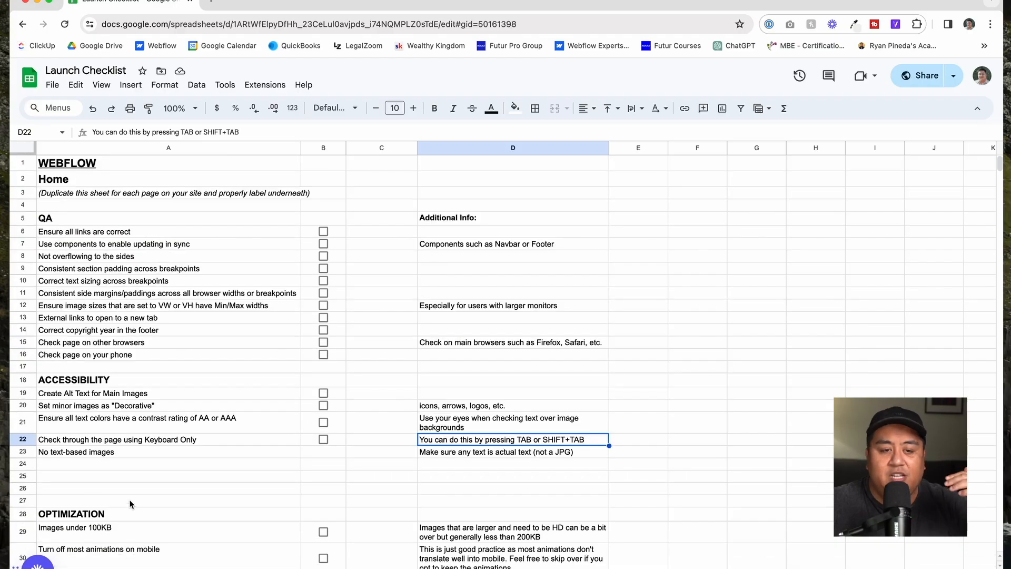
mouse_move(254, 531)
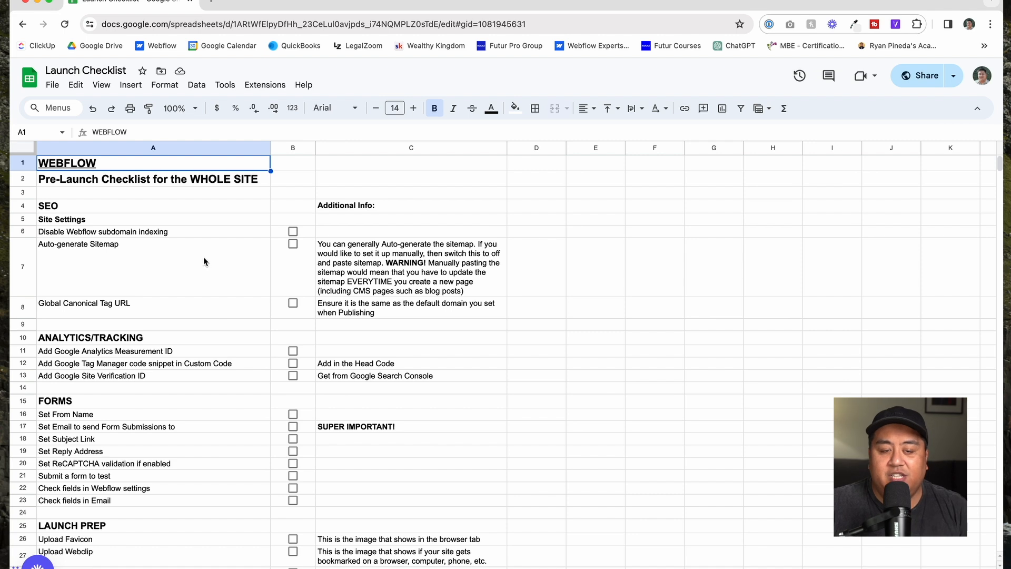
mouse_move(200, 295)
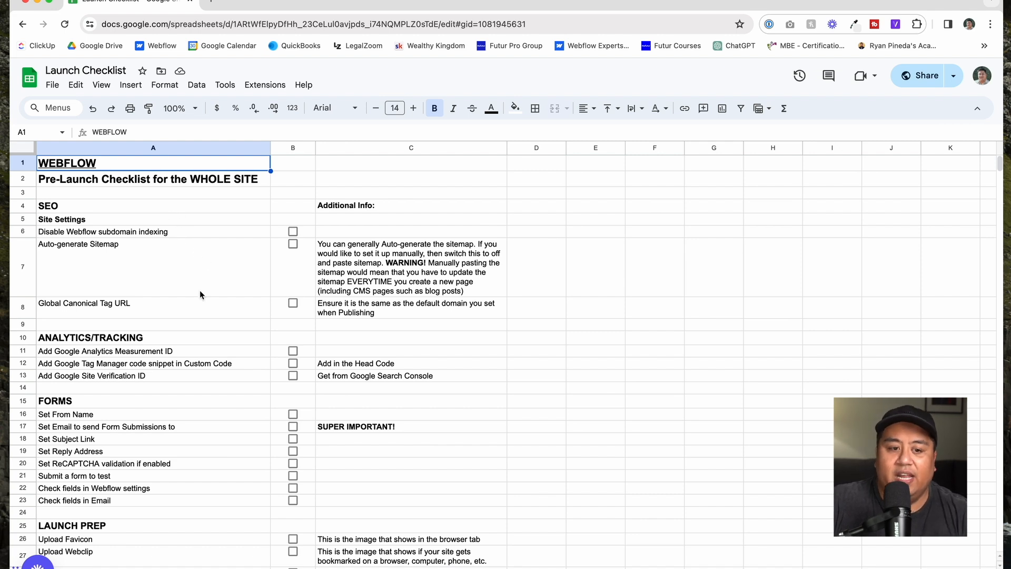
mouse_move(200, 315)
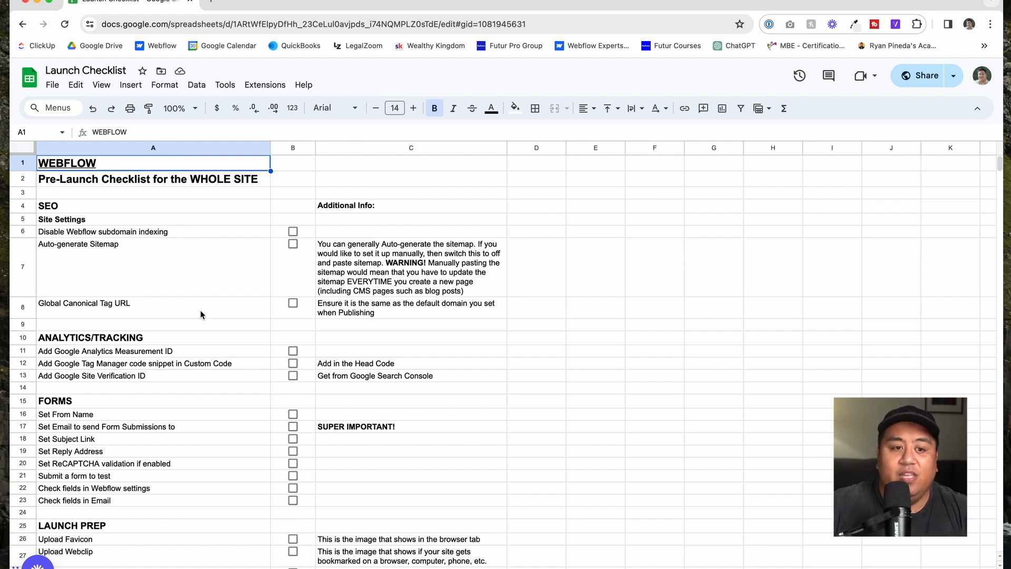
mouse_move(85, 234)
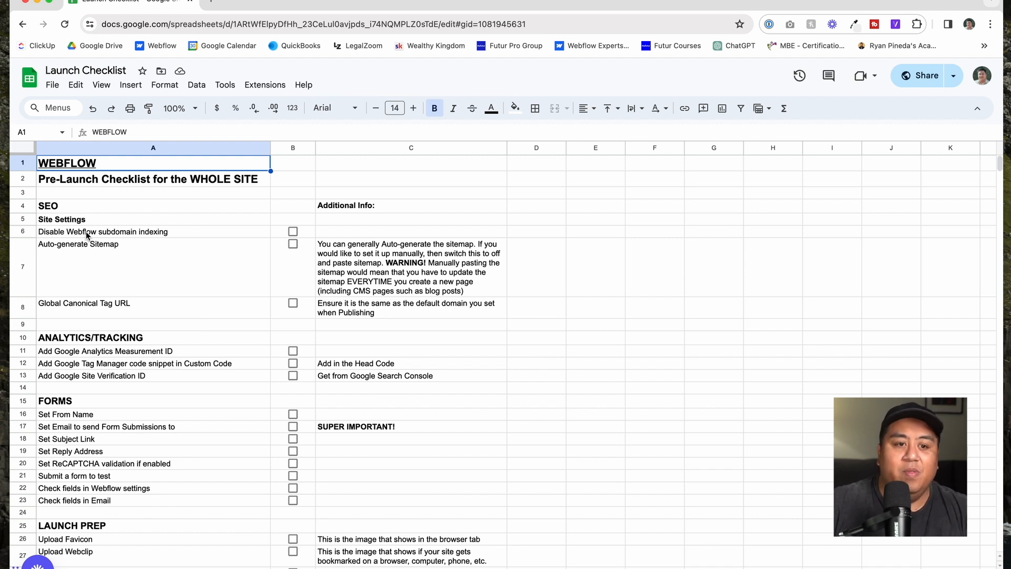
mouse_move(121, 280)
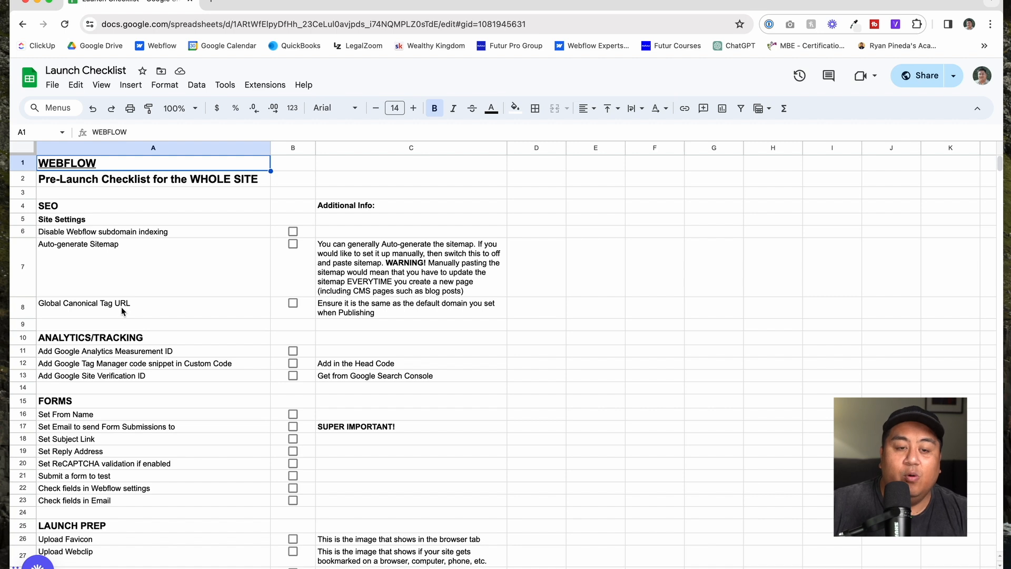
left_click(411, 308)
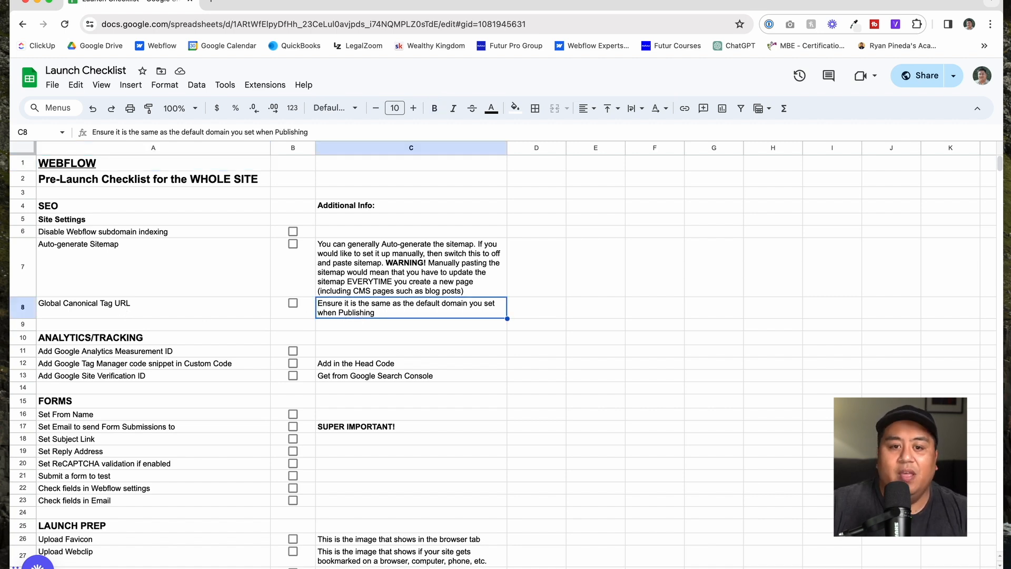
mouse_move(361, 313)
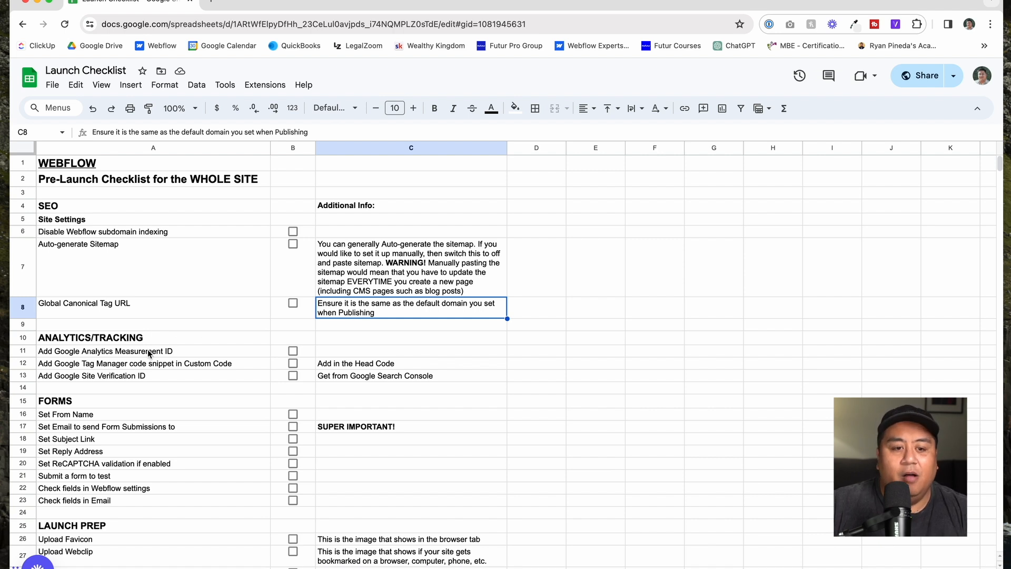
left_click(106, 351)
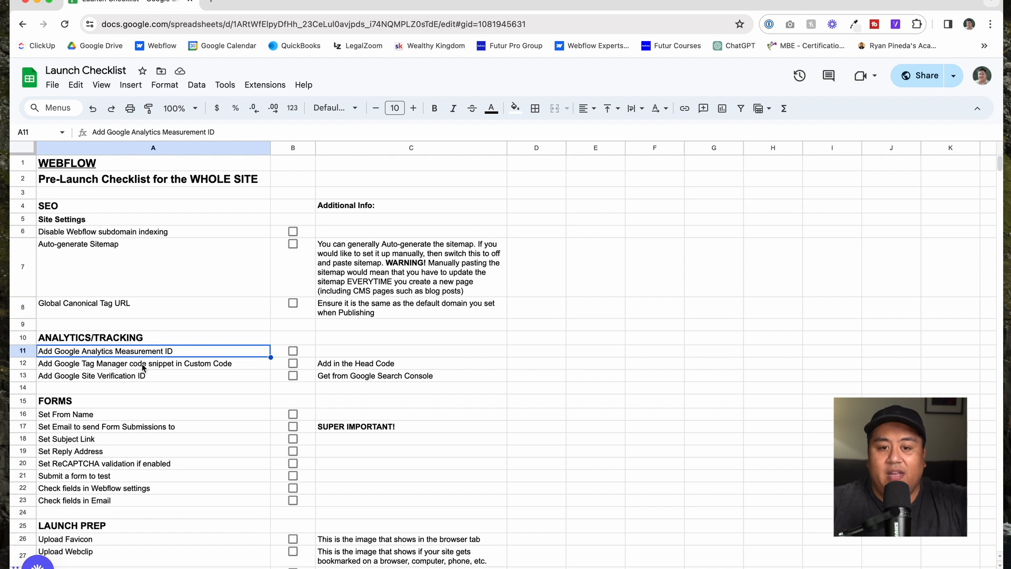
mouse_move(382, 365)
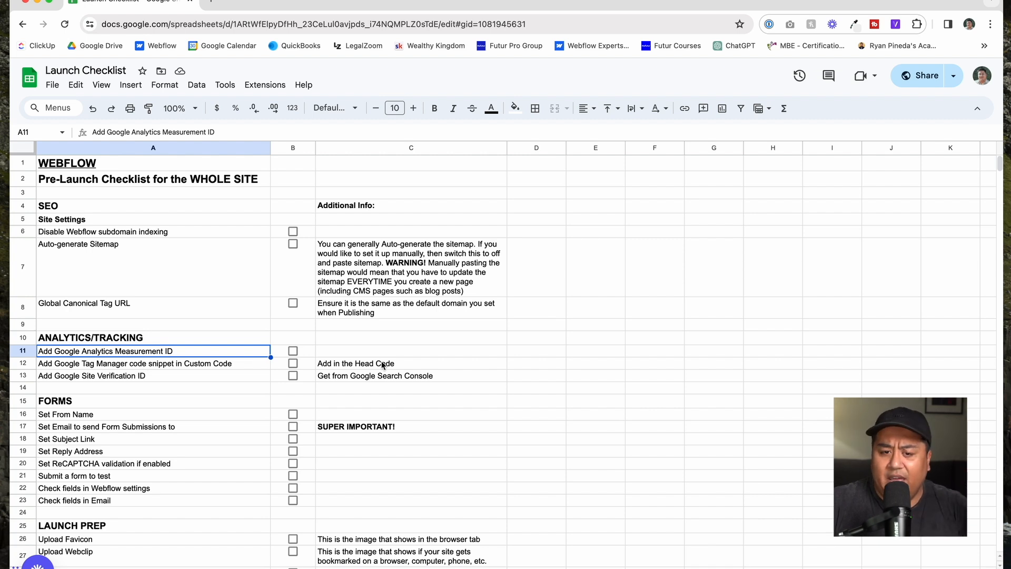
mouse_move(399, 366)
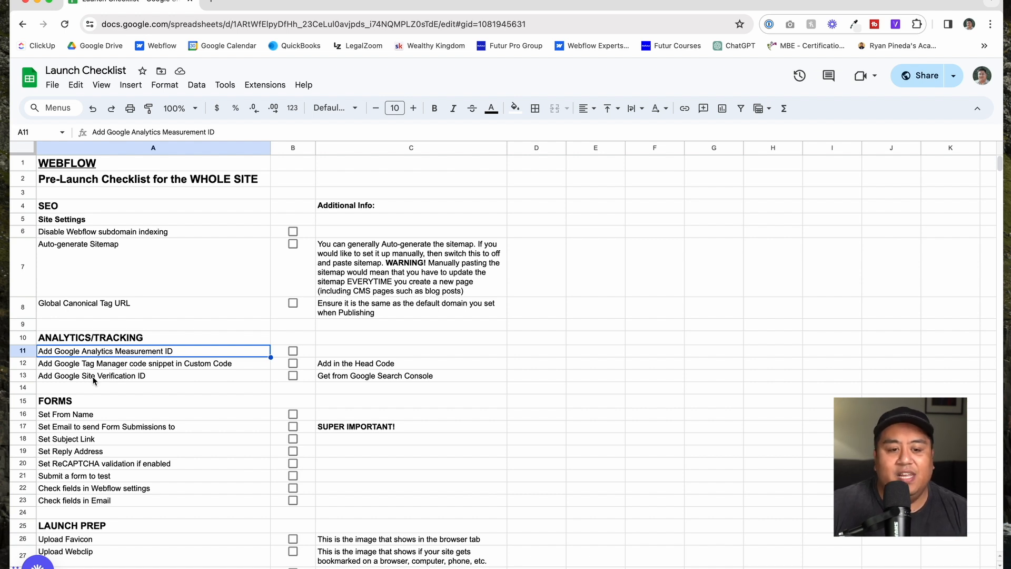
scroll("down", 3)
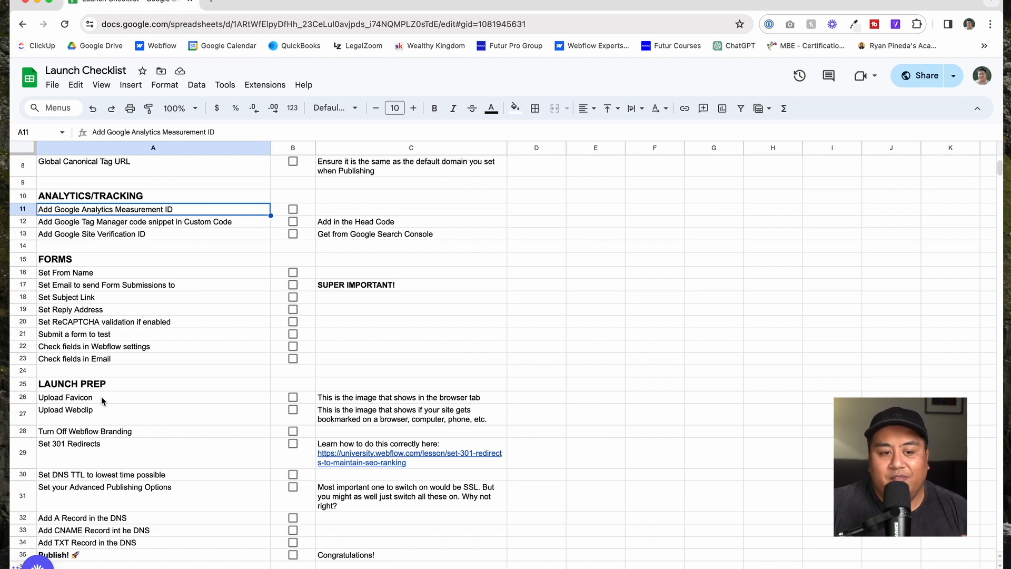
mouse_move(105, 415)
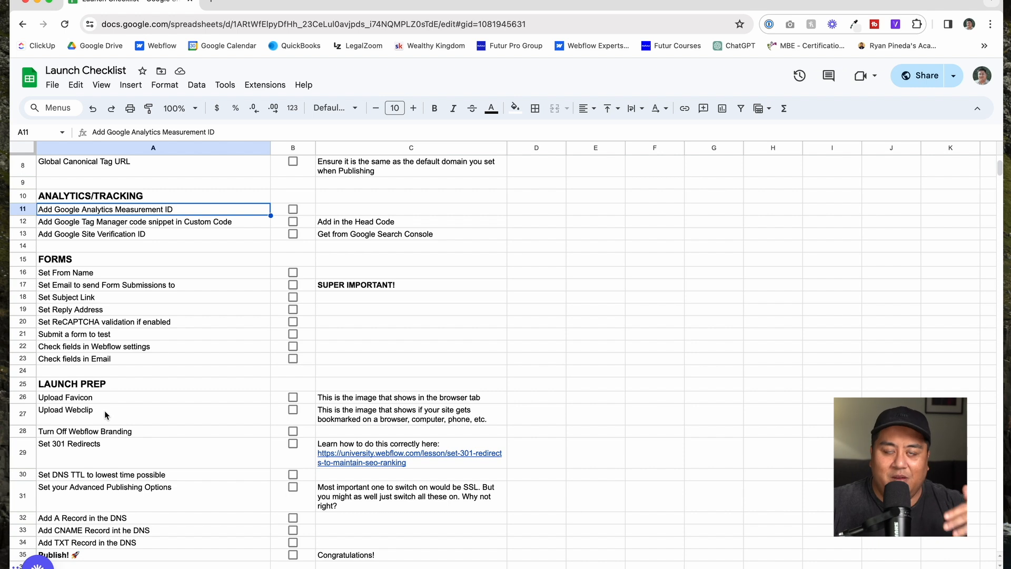
mouse_move(102, 462)
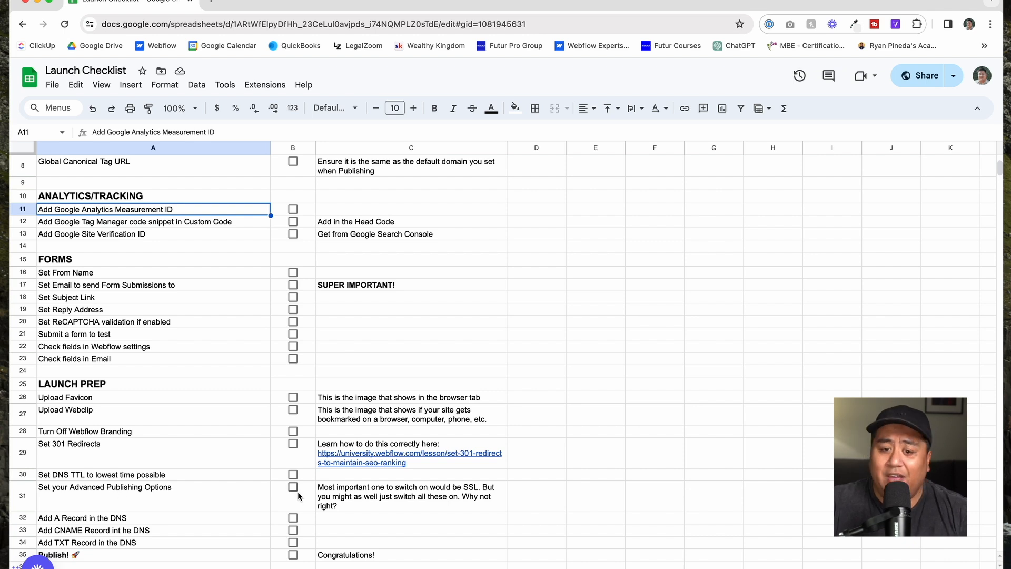
mouse_move(100, 523)
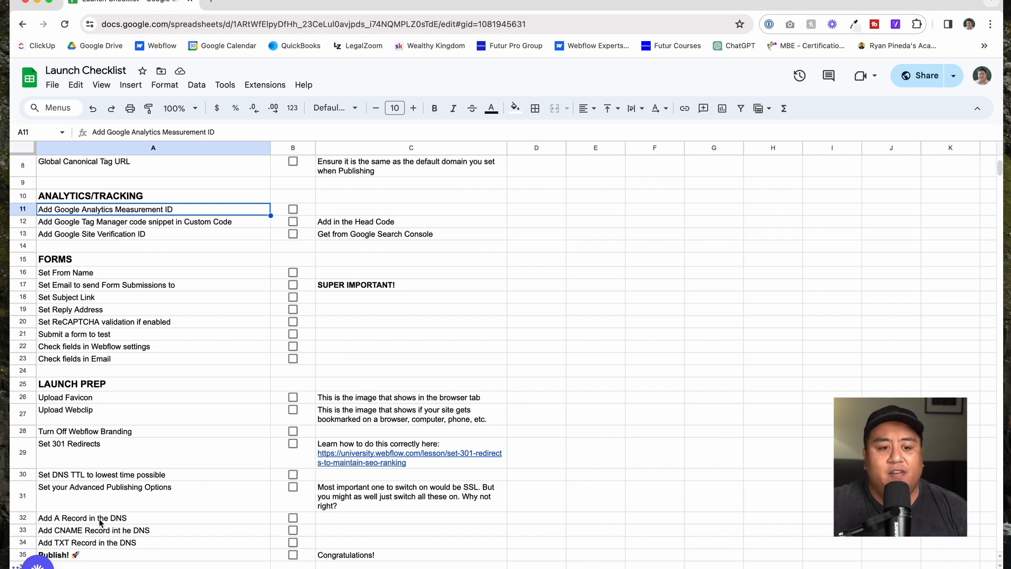